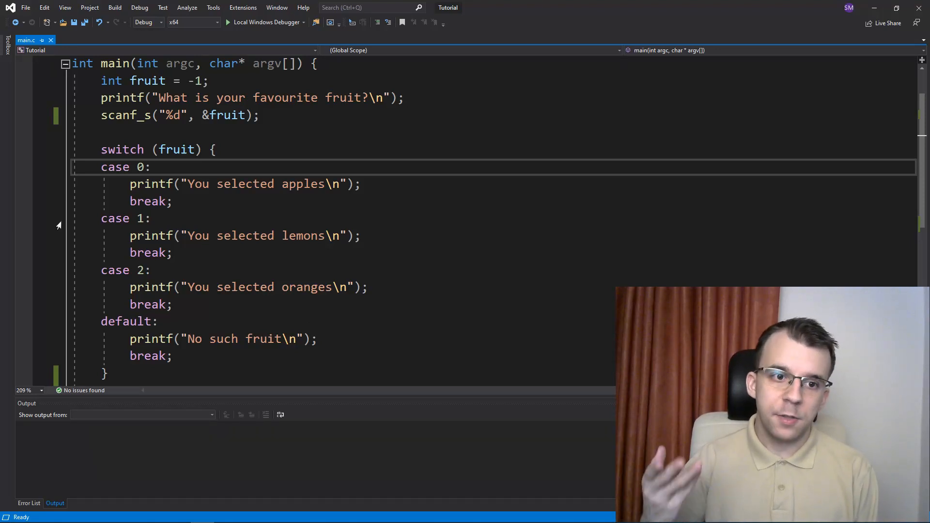
Step: Run the fruit program with input 1, get 'You selected lemons', and close the console
{"action": "left_click", "coordinate": [152, 167]}
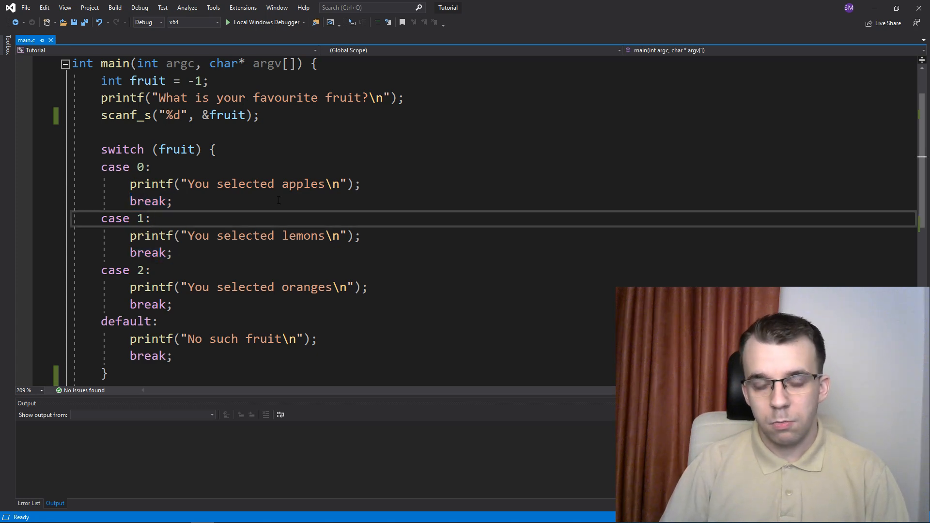
{"action": "key", "text": "f7"}
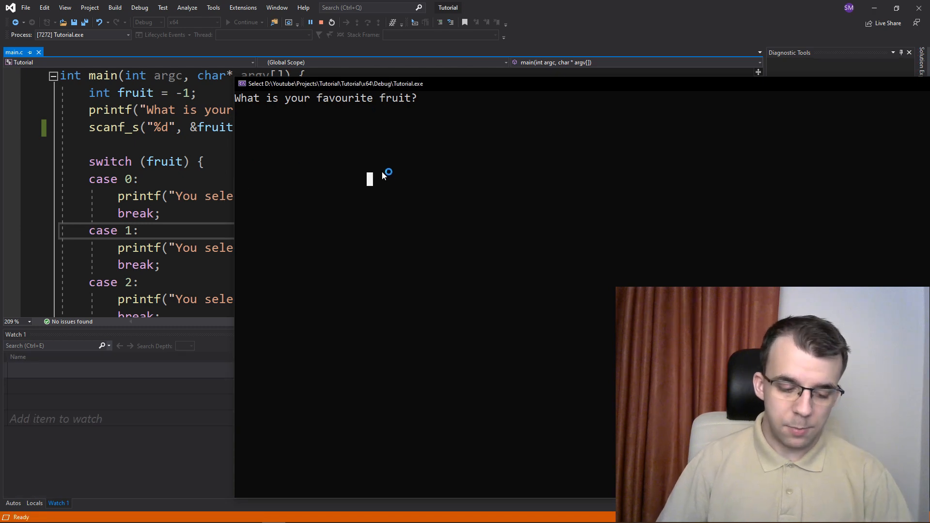
{"action": "type", "text": "1"}
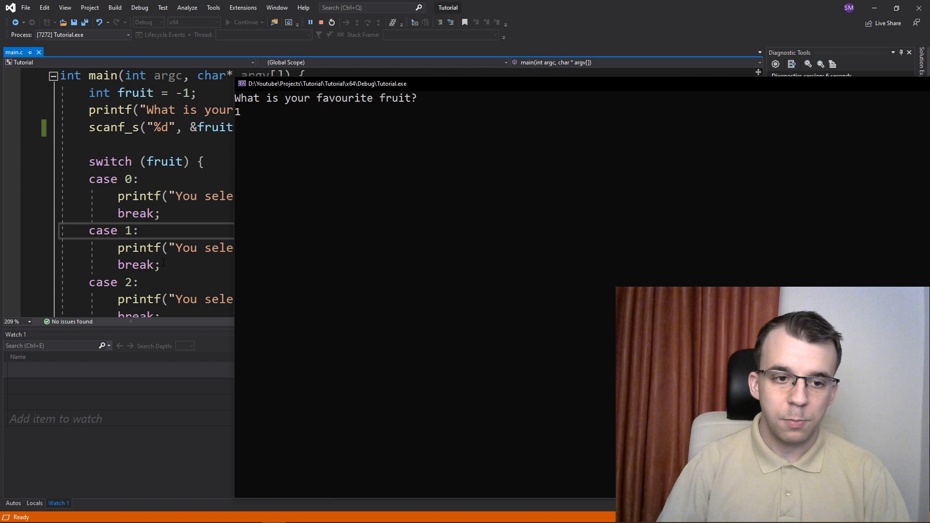
{"action": "mouse_move", "coordinate": [375, 239]}
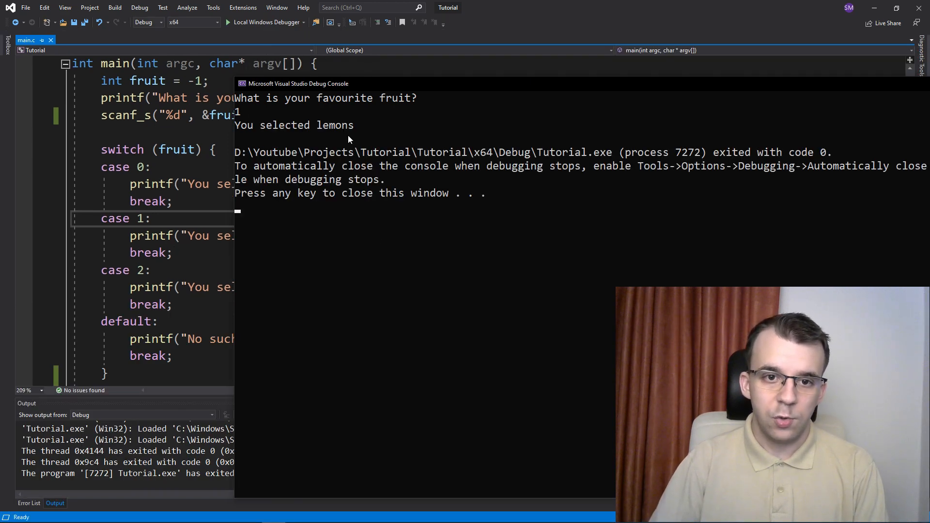
{"action": "key", "text": "enter"}
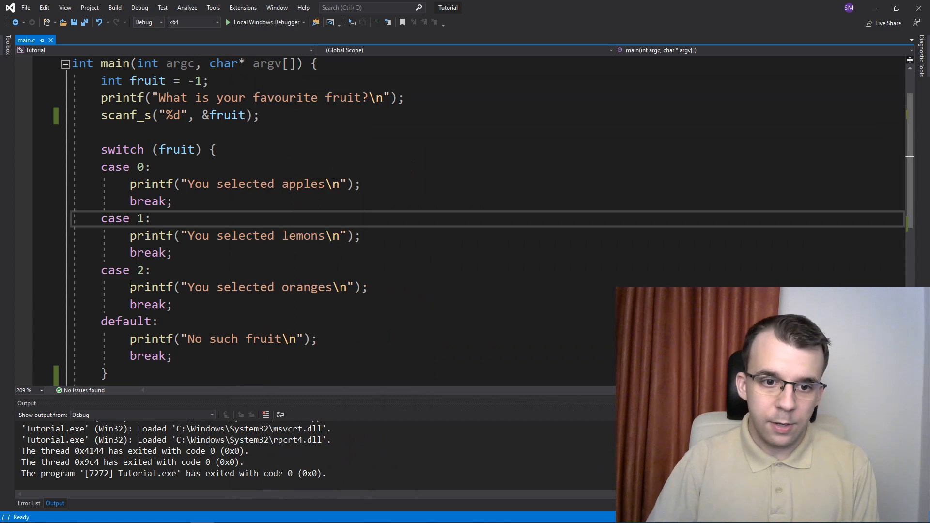
{"action": "double_click", "coordinate": [245, 235]}
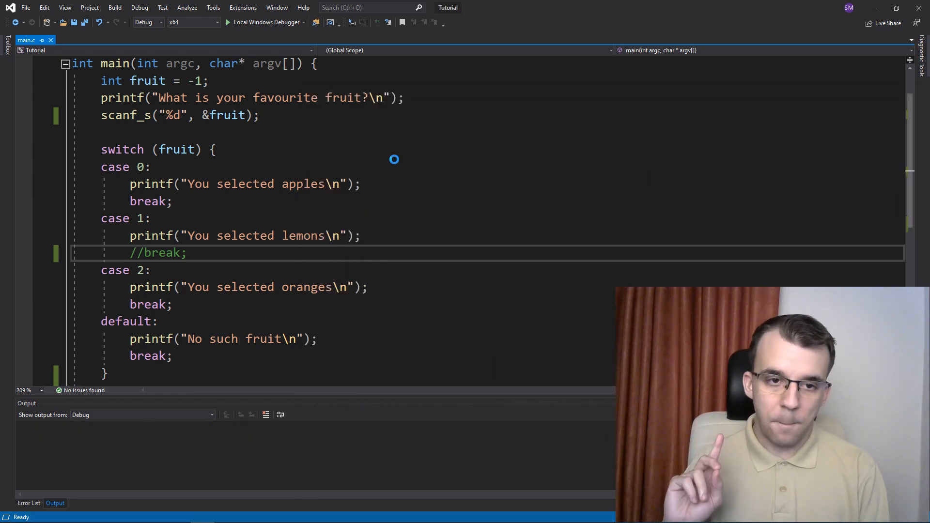
Step: Rerun the program with case 1's break commented out, entering 1
{"action": "left_click", "coordinate": [266, 22]}
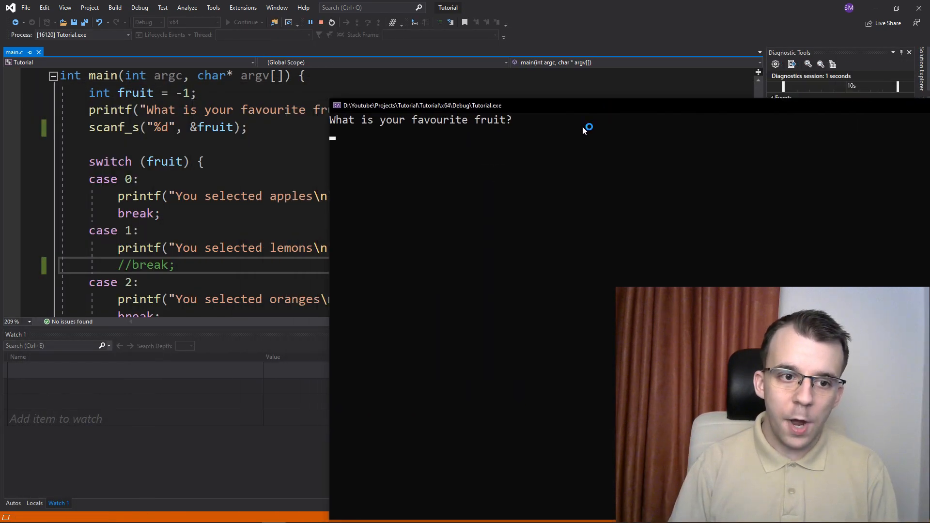
{"action": "type", "text": "1"}
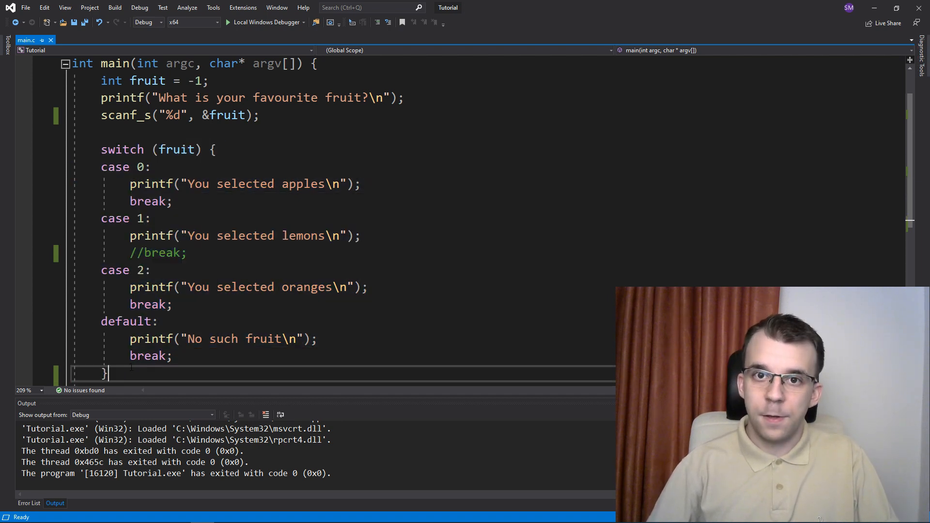
{"action": "double_click", "coordinate": [151, 235]}
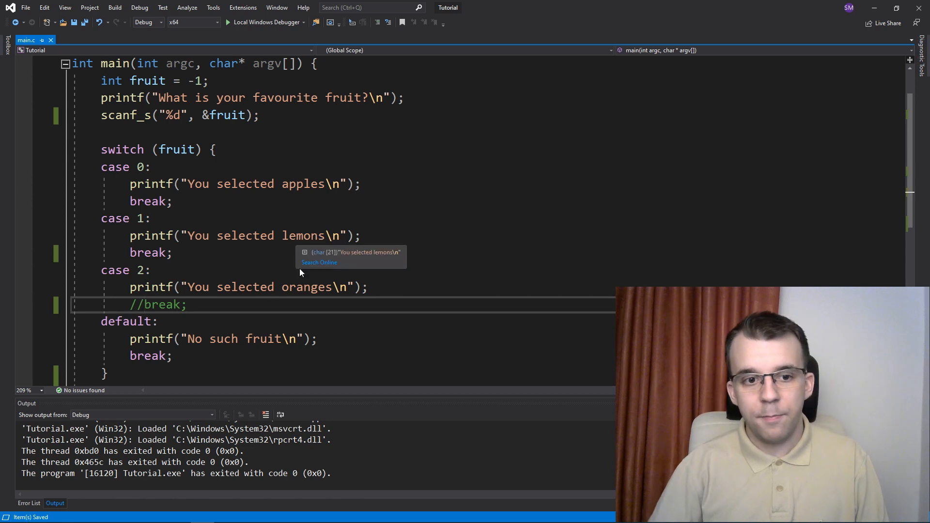
Step: Run with input 2 and highlight the 'No such fruit' output line
{"action": "key", "text": "F7"}
{"action": "type", "text": "2"}
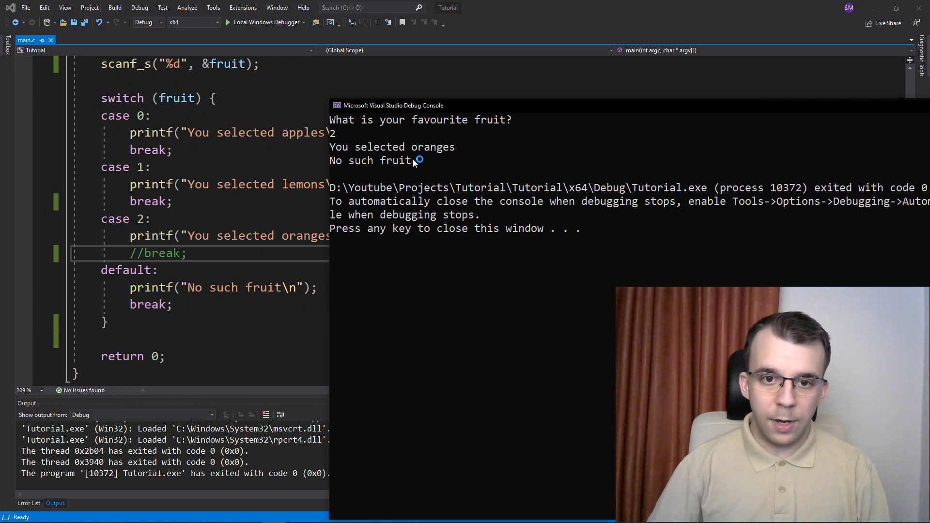
{"action": "double_click", "coordinate": [372, 161]}
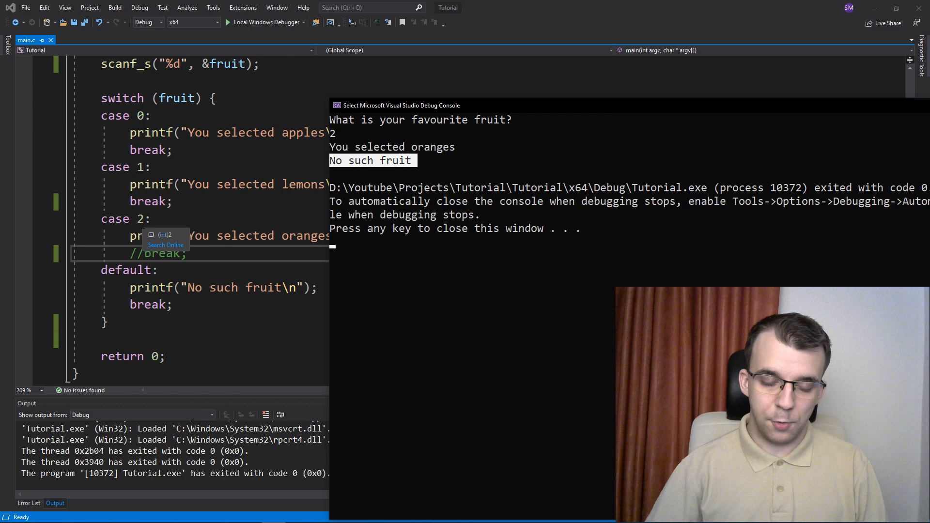
{"action": "mouse_move", "coordinate": [473, 285]}
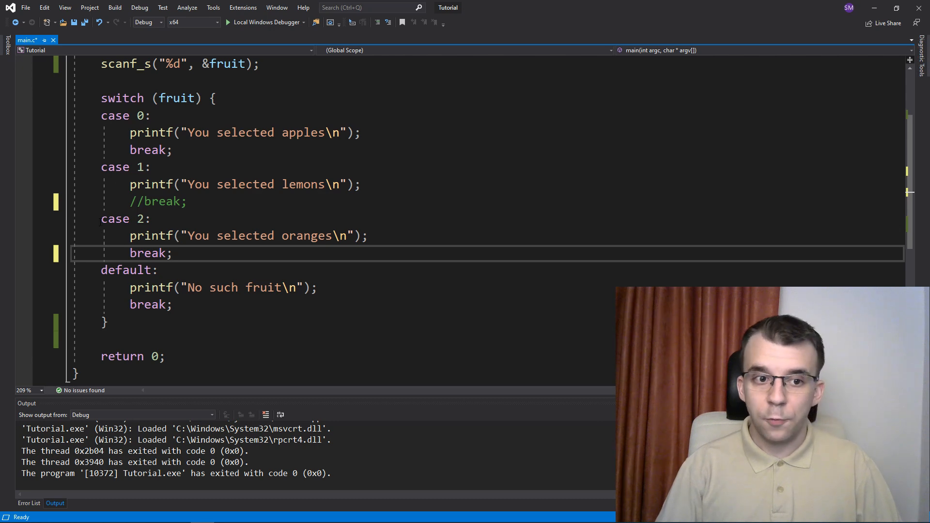
Step: Select the whole switch block, then clear the selection
{"action": "left_click_drag", "start_coordinate": [101, 218], "coordinate": [159, 270]}
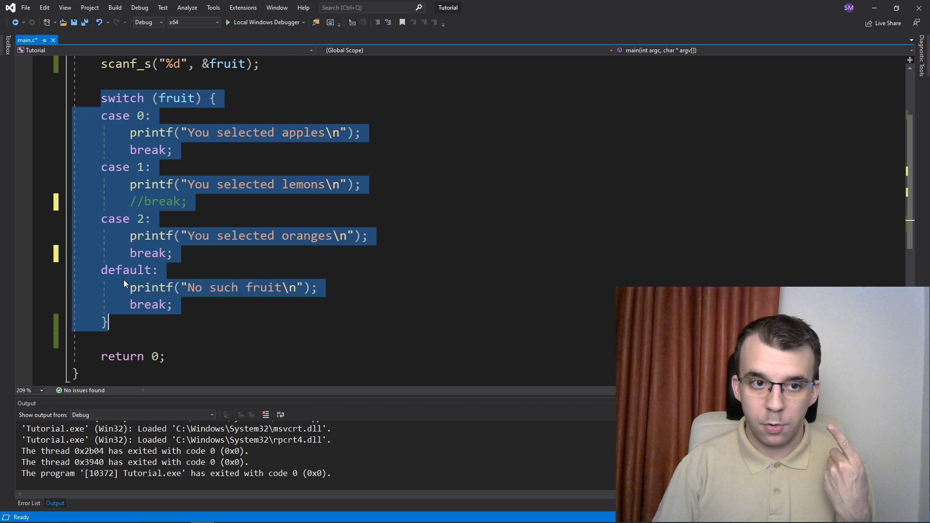
{"action": "mouse_move", "coordinate": [149, 288]}
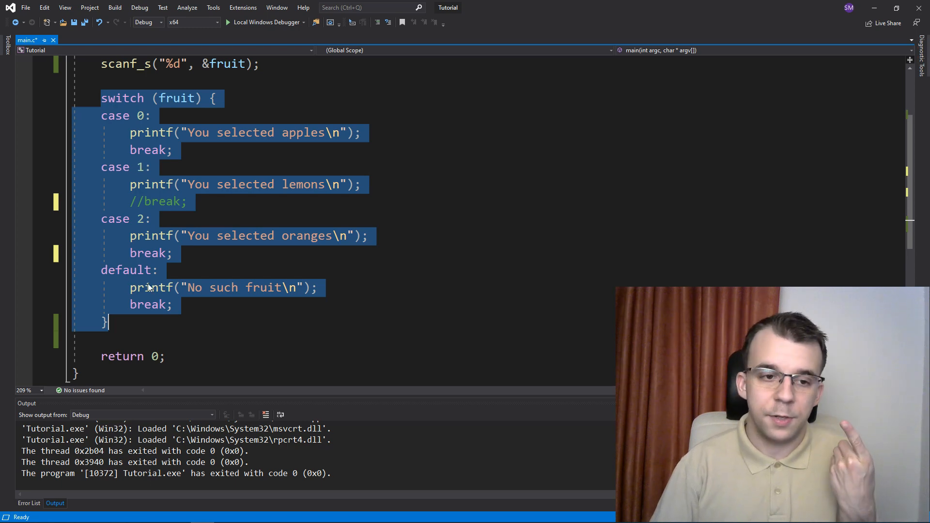
{"action": "left_click", "coordinate": [178, 98]}
{"action": "type", "text": " or lemons"}
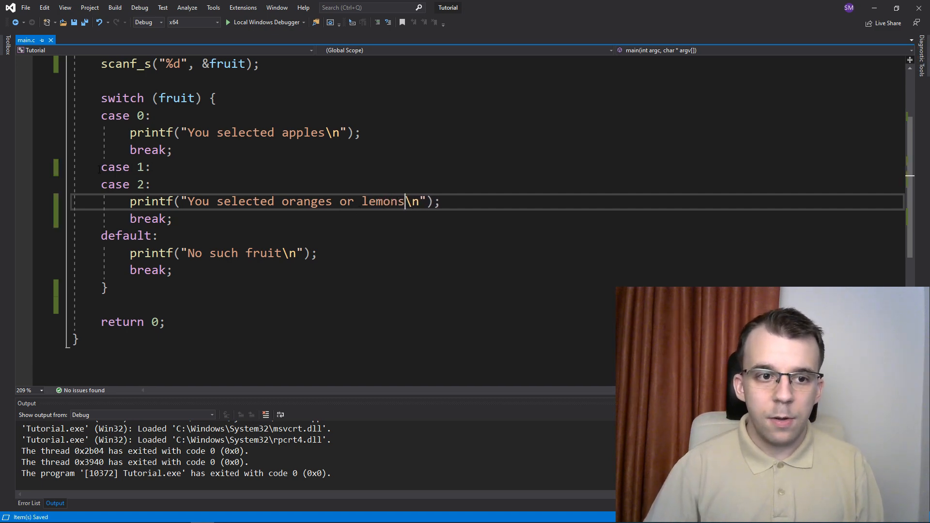
Step: Select case 1's lines and edit the code to merge cases 1 and 2
{"action": "left_click_drag", "start_coordinate": [101, 166], "coordinate": [151, 185]}
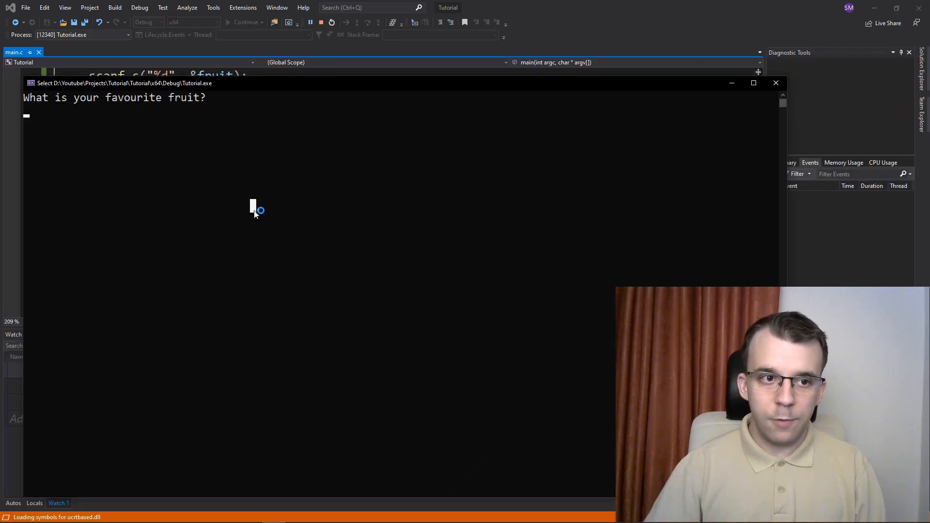
{"action": "type", "text": "1] = 0;"}
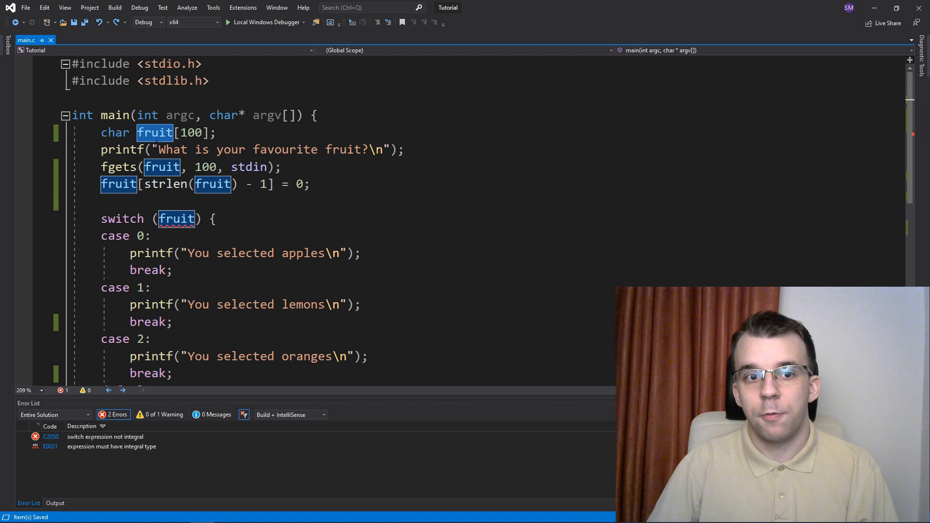
{"action": "mouse_move", "coordinate": [212, 184]}
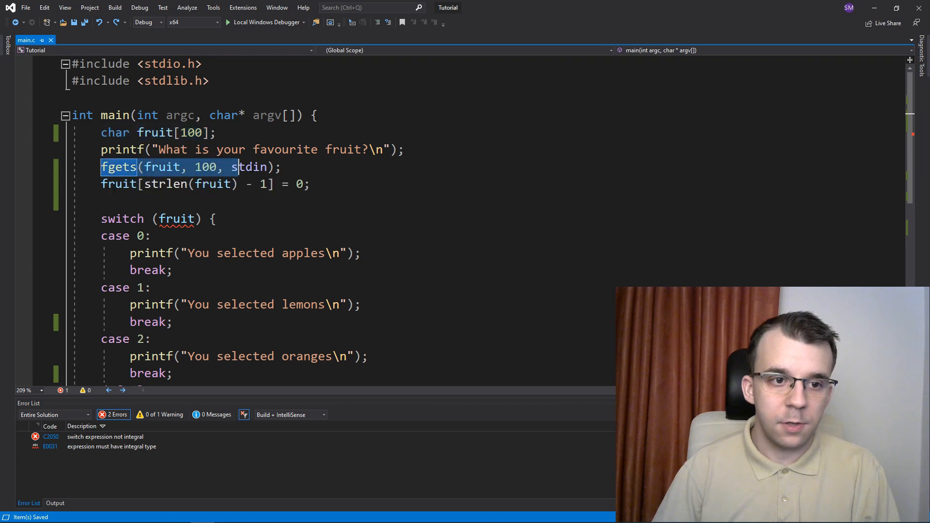
{"action": "double_click", "coordinate": [248, 167]}
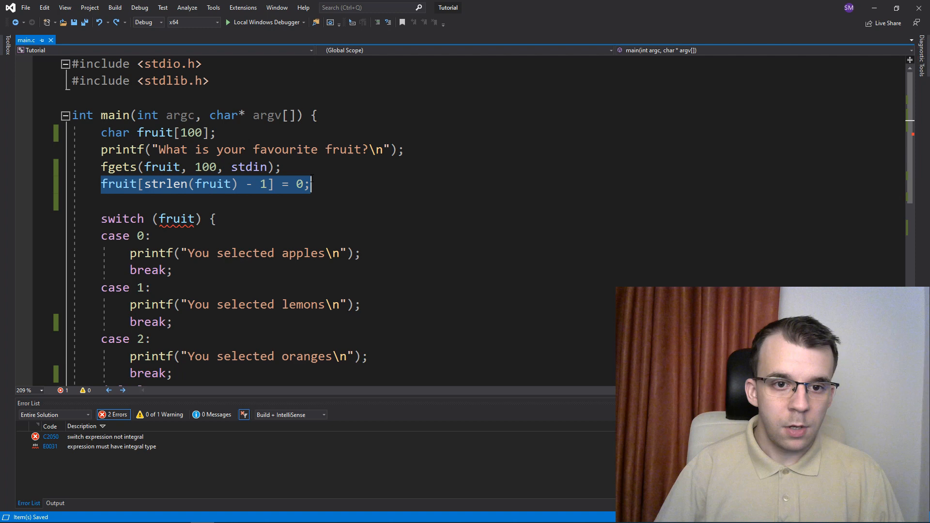
{"action": "left_click", "coordinate": [177, 219]}
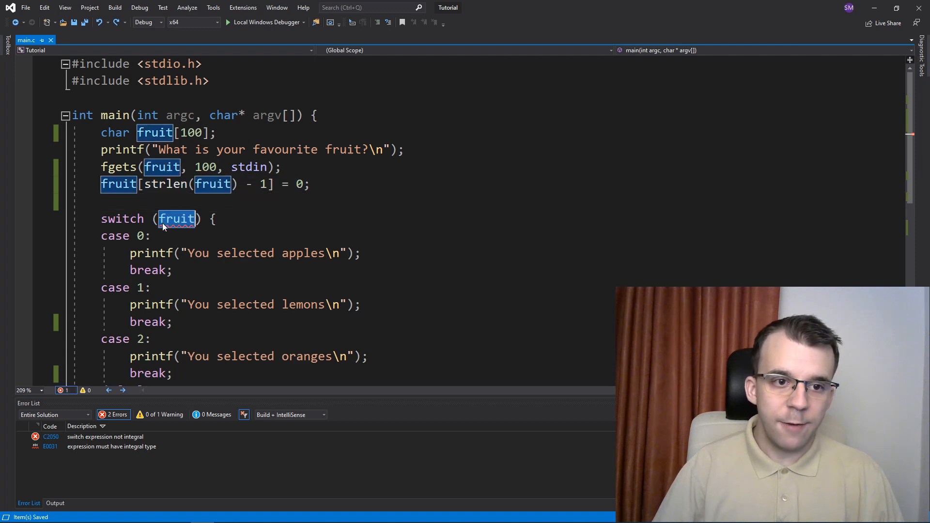
{"action": "mouse_move", "coordinate": [176, 219]}
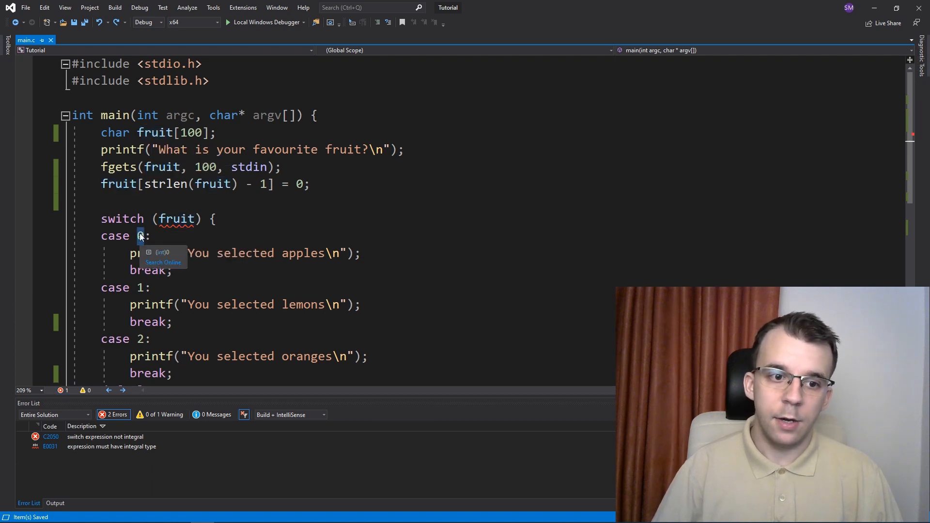
Step: Type "oranges" in quotes as the first case label
{"action": "type", "text": "\""}
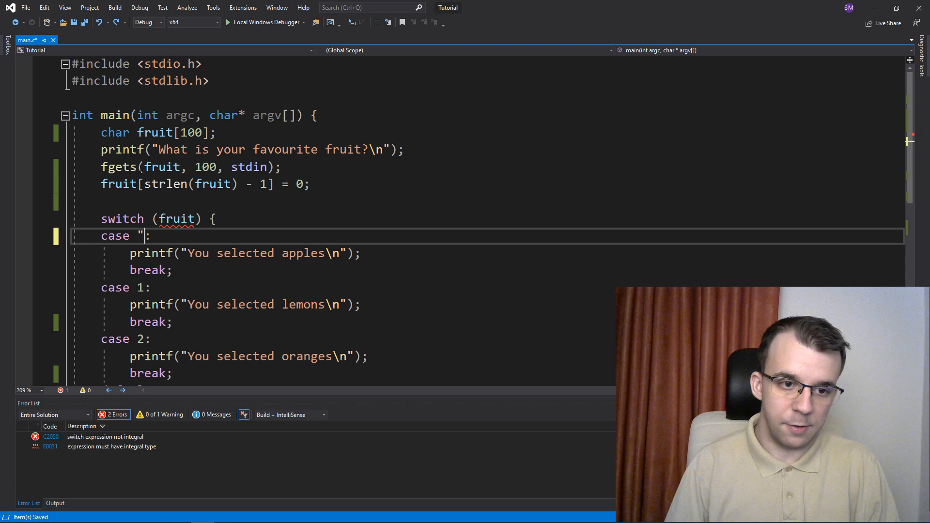
{"action": "type", "text": "oranges"}
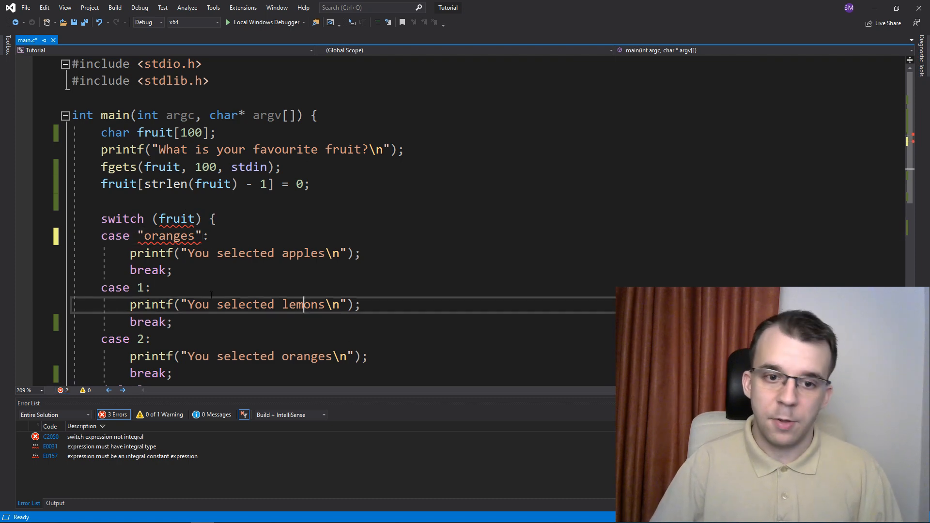
{"action": "scroll", "scroll_direction": "down", "scroll_amount": 3}
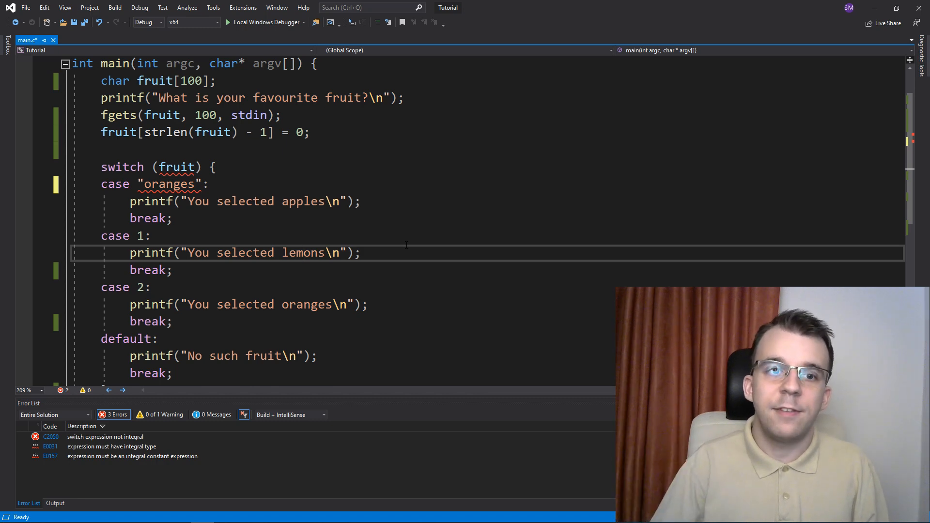
Step: Highlight the oranges case block in the switch
{"action": "double_click", "coordinate": [176, 166]}
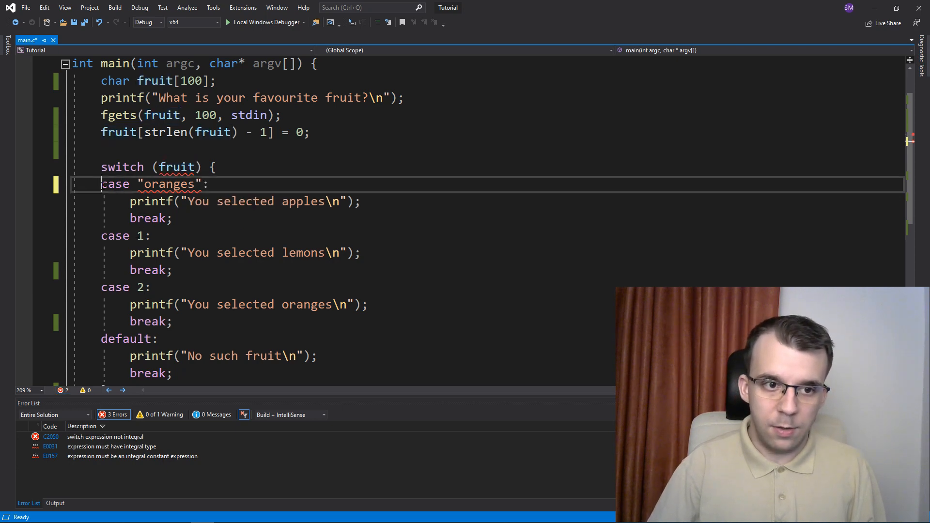
{"action": "left_click_drag", "start_coordinate": [101, 184], "coordinate": [172, 219]}
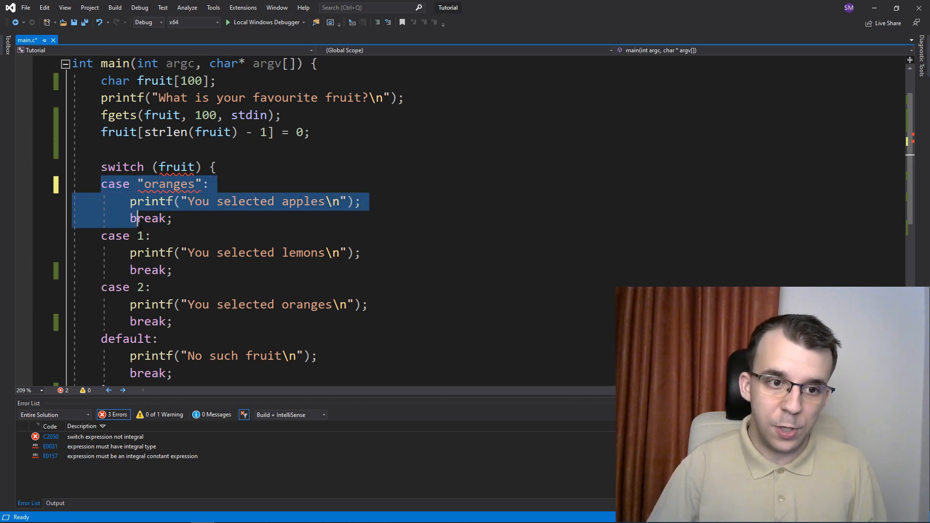
{"action": "scroll", "scroll_direction": "down", "scroll_amount": 3}
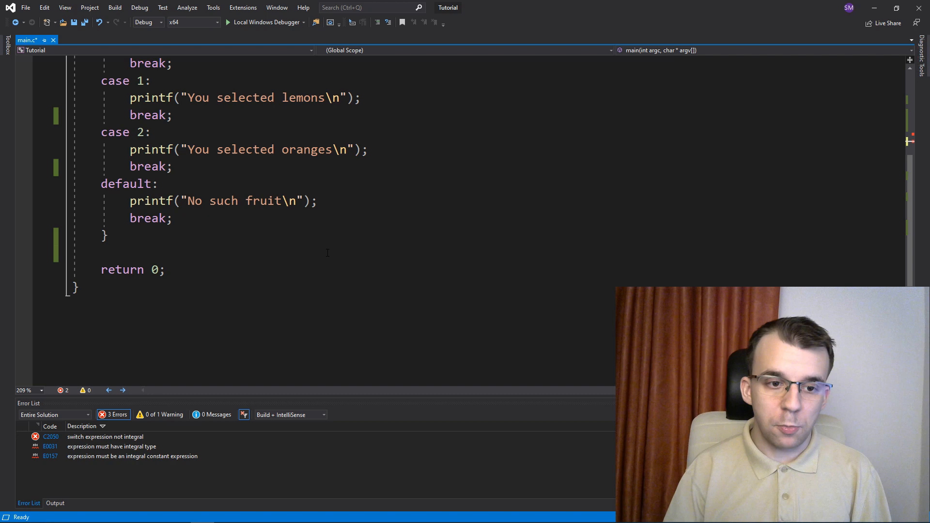
Step: Select the default case lines and delete them, leaving an empty line
{"action": "triple_click", "coordinate": [149, 218]}
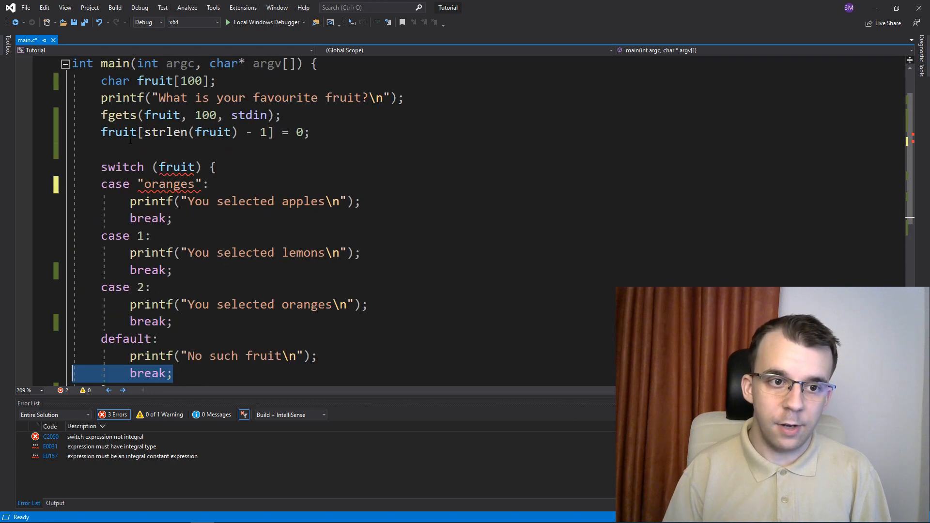
{"action": "scroll", "scroll_direction": "down", "scroll_amount": 3}
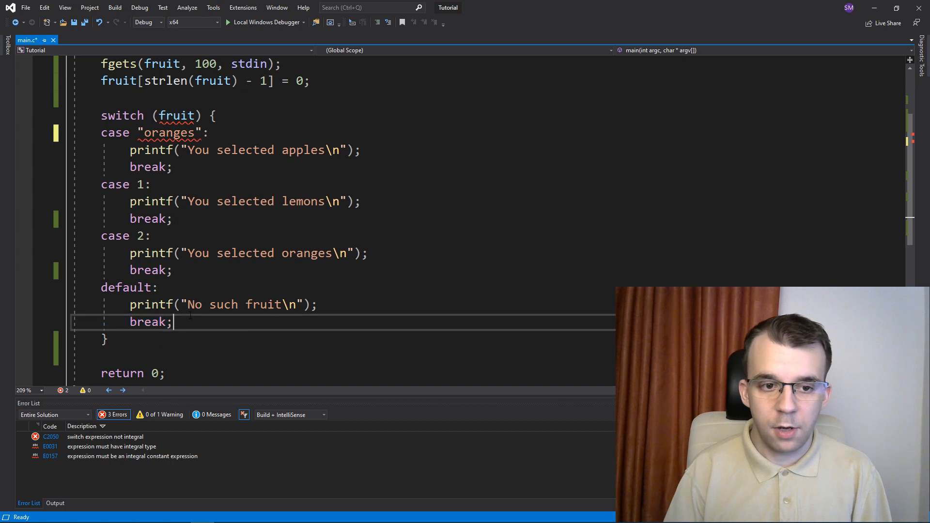
{"action": "double_click", "coordinate": [129, 287]}
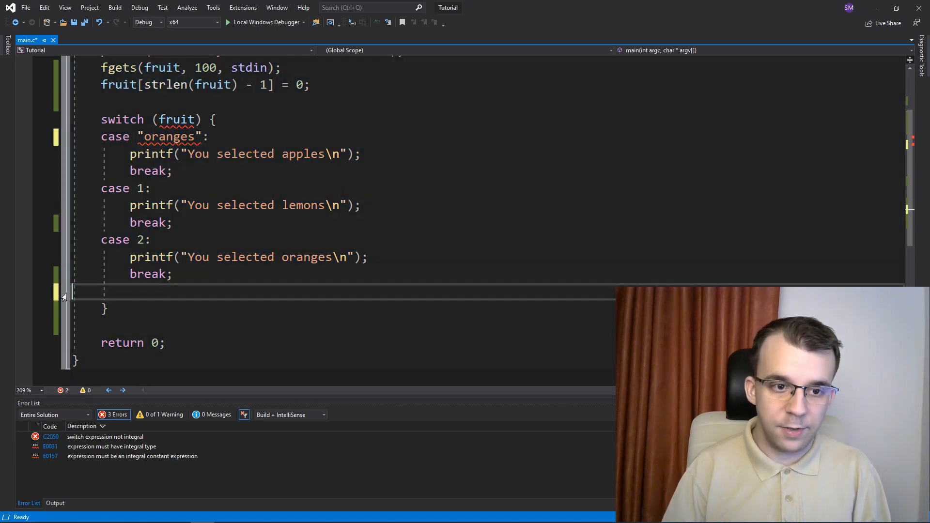
{"action": "double_click", "coordinate": [148, 273]}
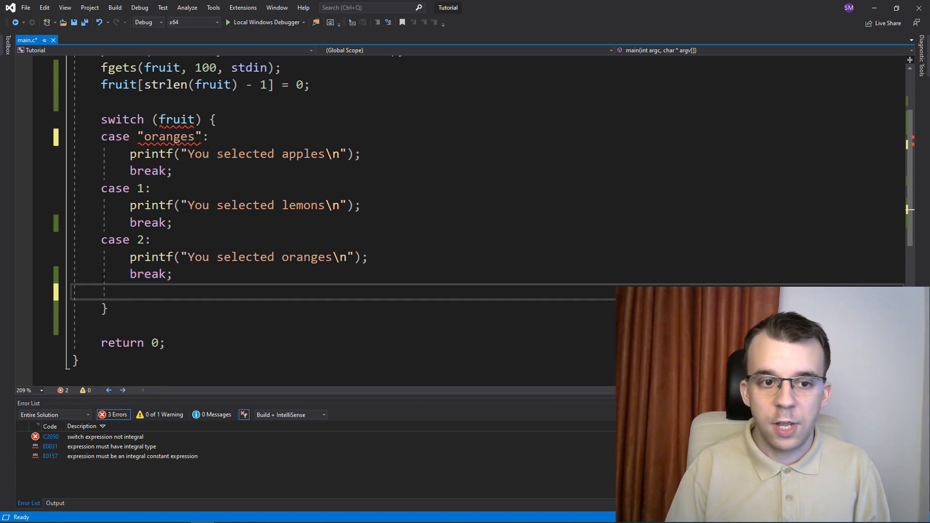
{"action": "double_click", "coordinate": [148, 273]}
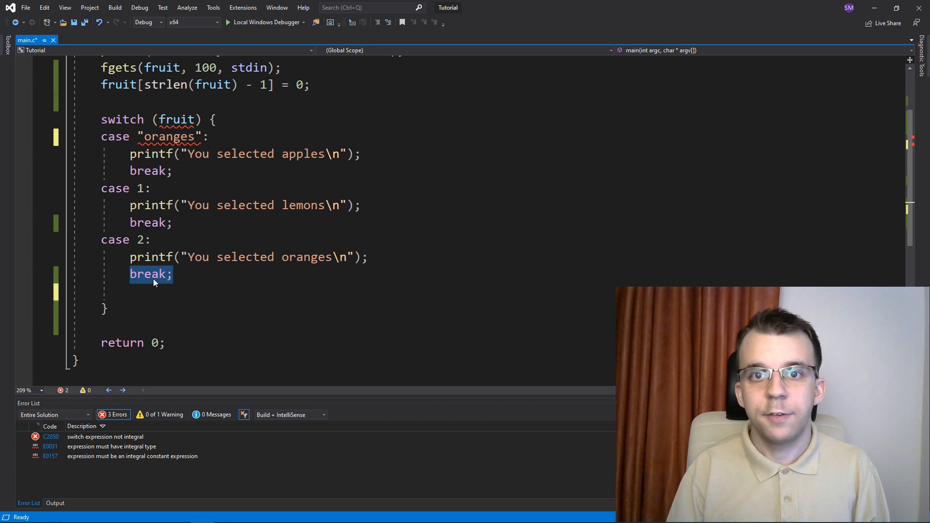